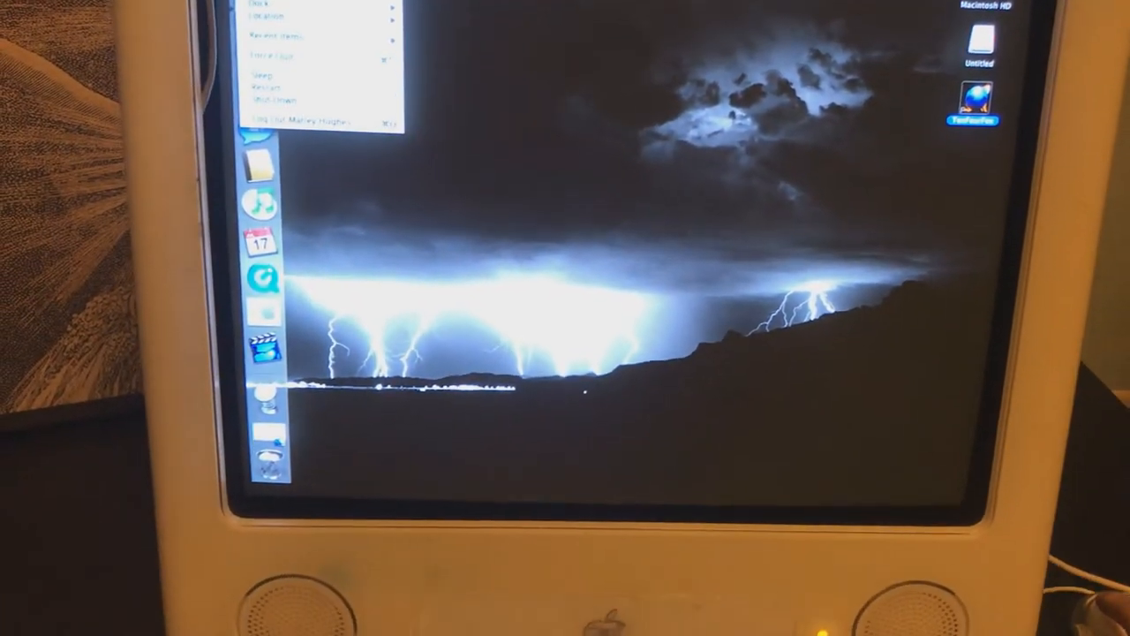
# - Request Shut Down from the Apple menu, bringing up the shut-down confirmation dialog
pyautogui.click(272, 87)
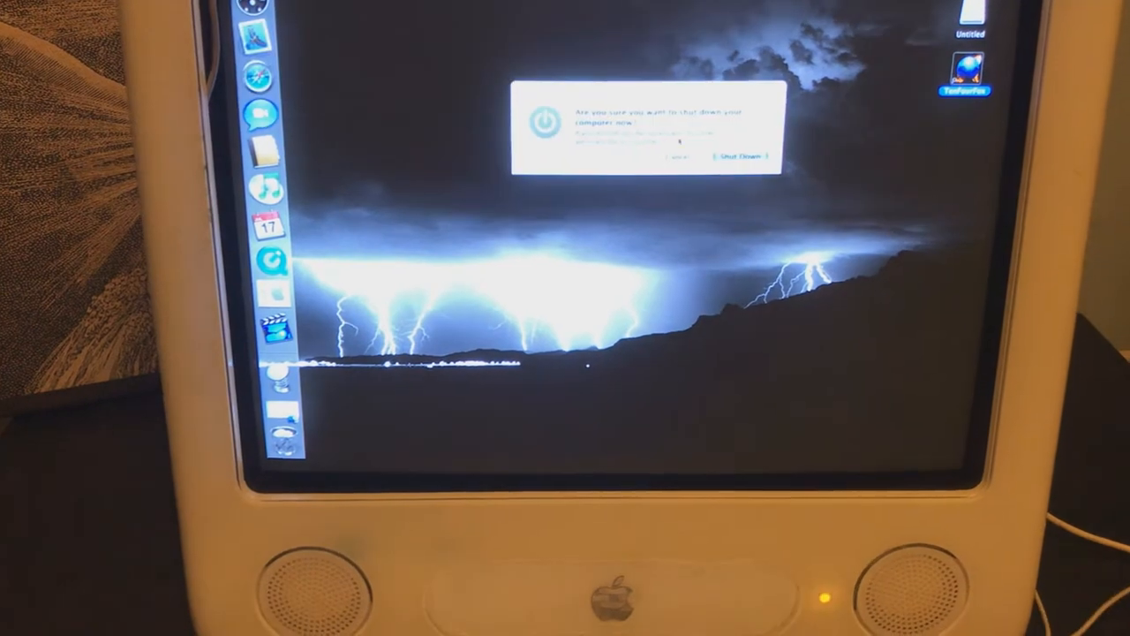